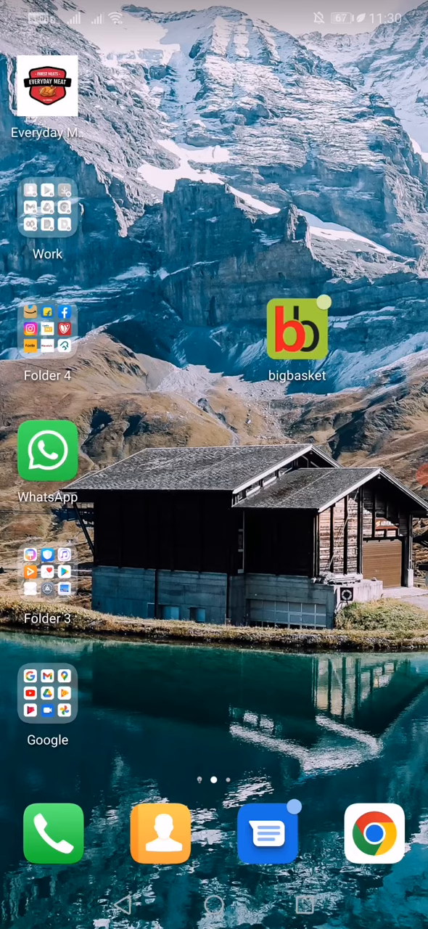
Launch bigbasket and open the My Account page from the profile icon.
left_click(297, 329)
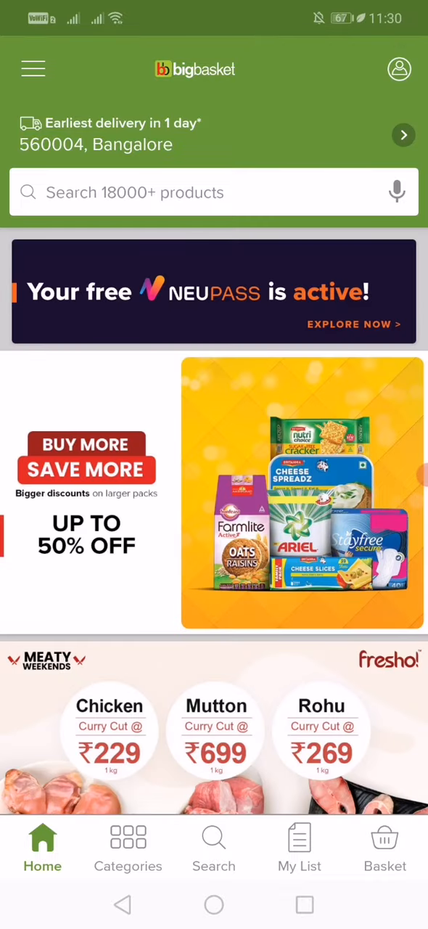
left_click(399, 69)
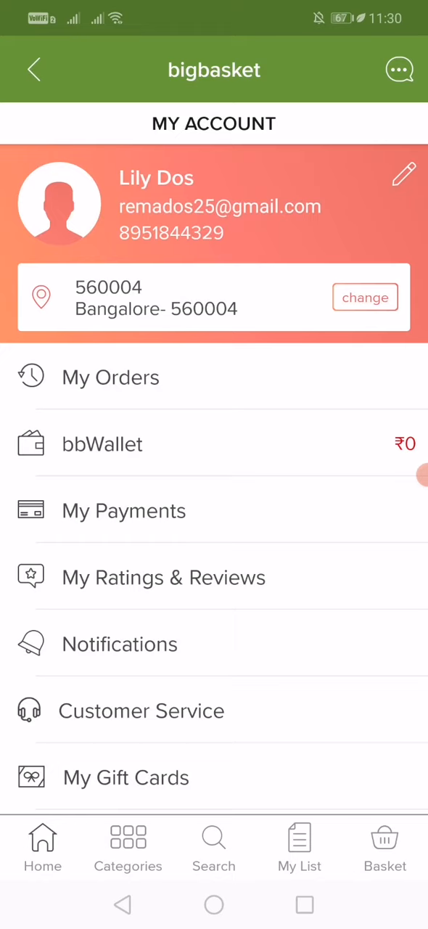
Try changing the profile last name to 'Rose' and dismiss the change-limit error.
left_click(404, 175)
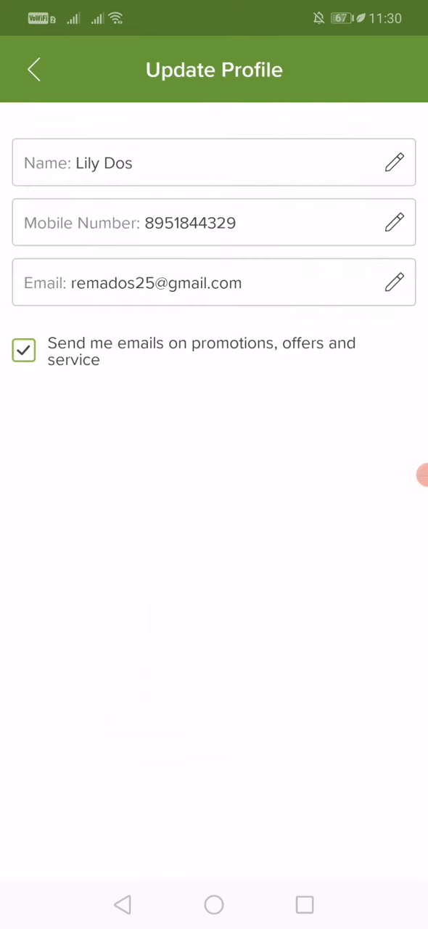
left_click(394, 162)
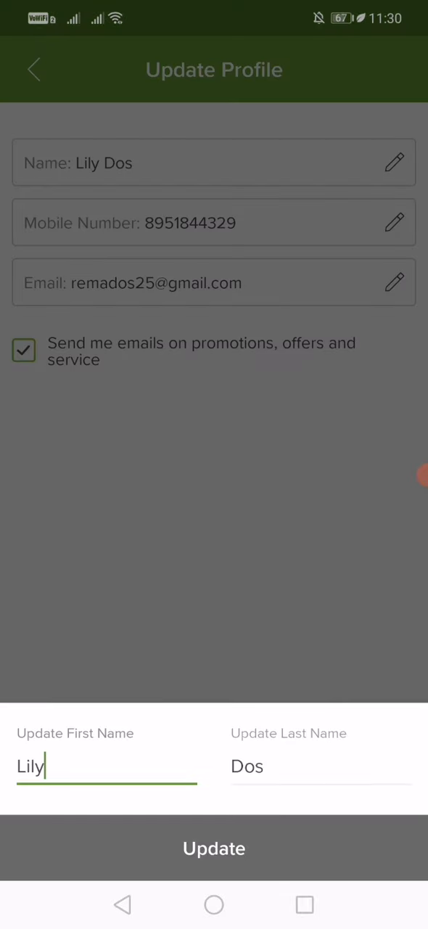
left_click(261, 767)
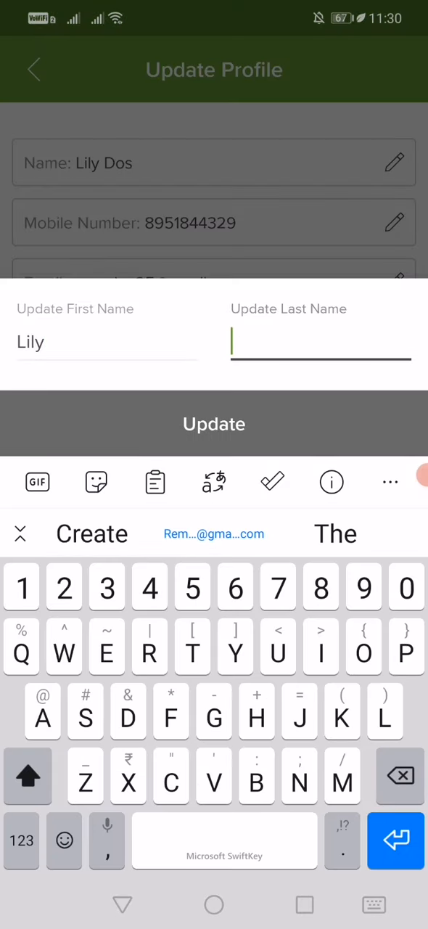
type("Rose")
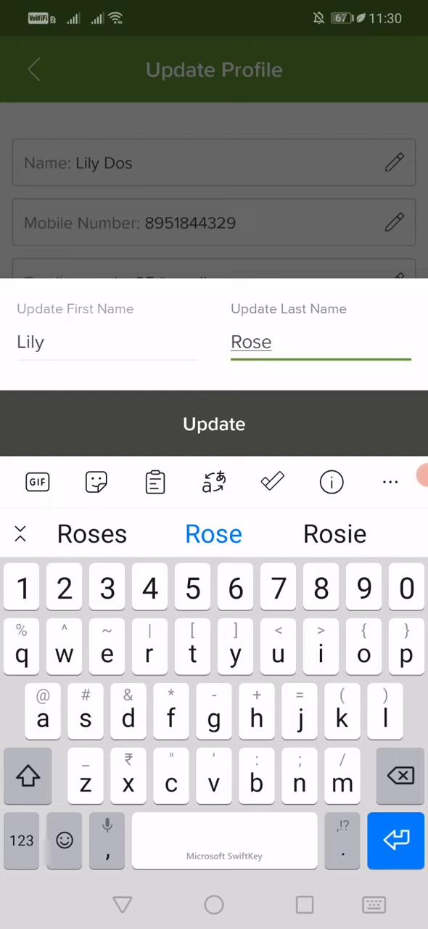
left_click(214, 423)
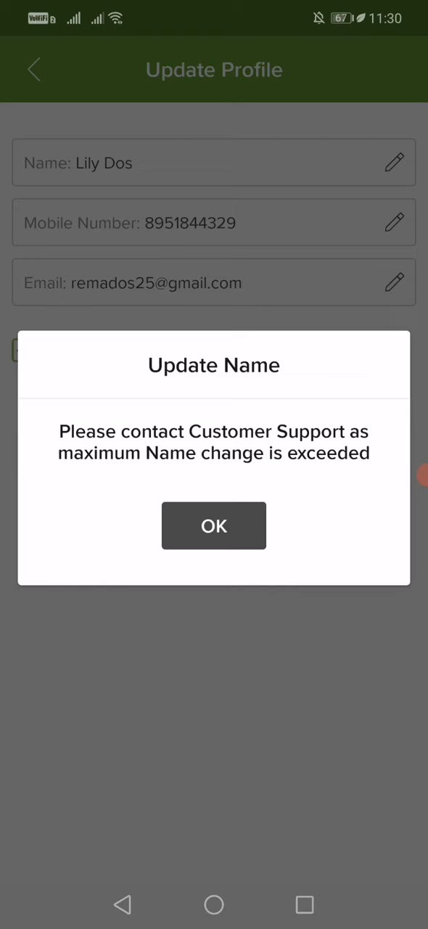
left_click(213, 525)
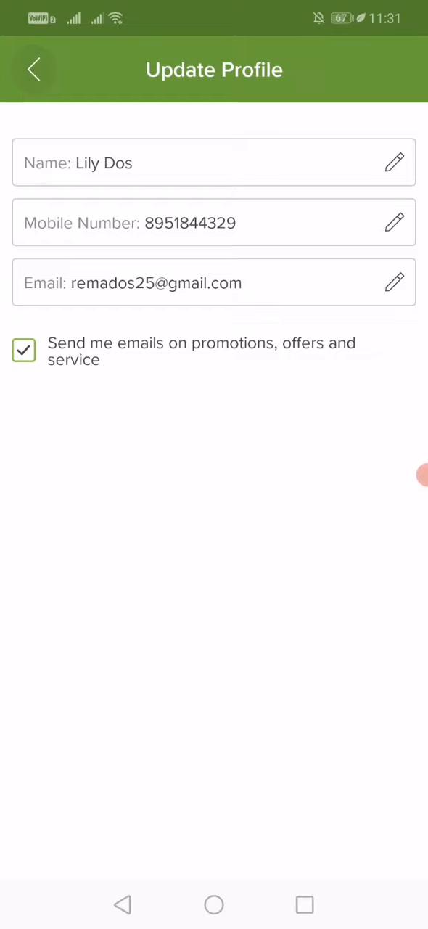
Browse the Customer Service 'My Account' help questions, then return to My Account.
left_click(35, 69)
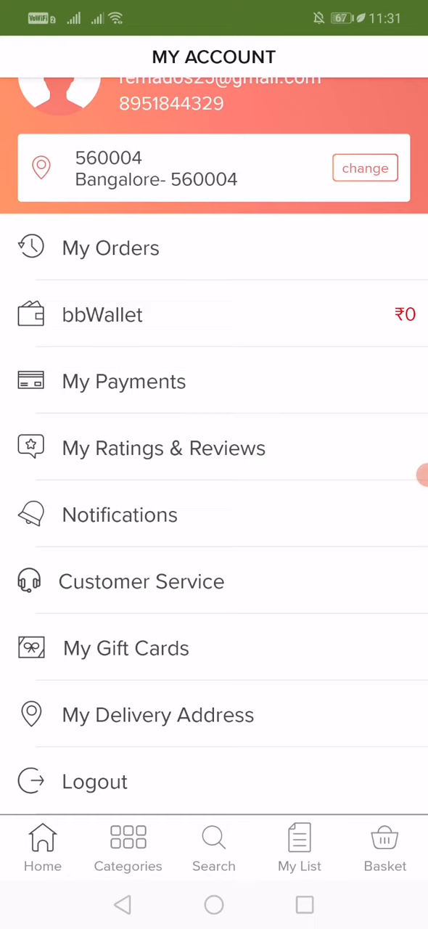
left_click(141, 581)
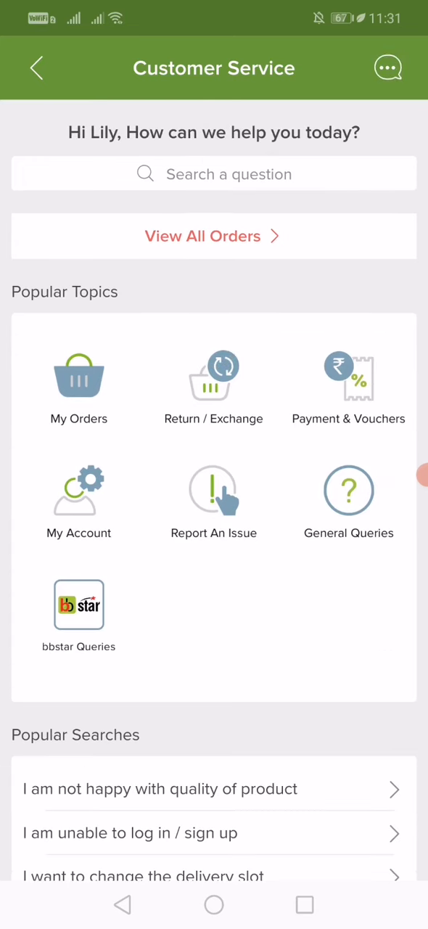
left_click(78, 501)
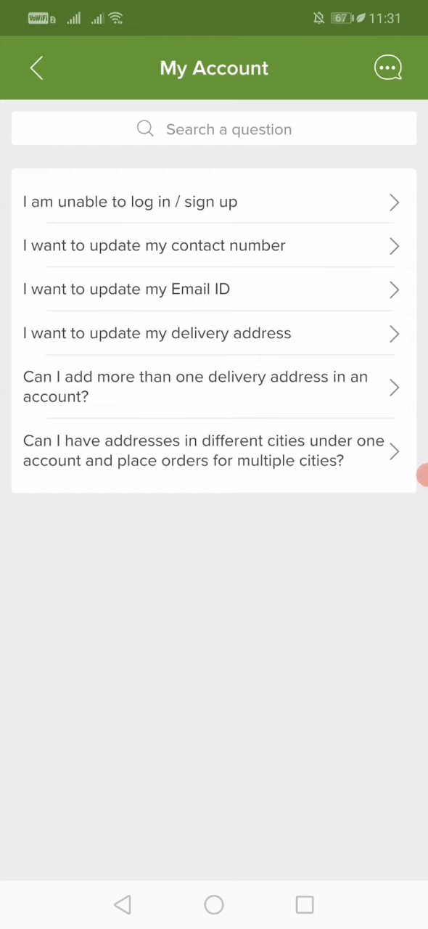
left_click(36, 67)
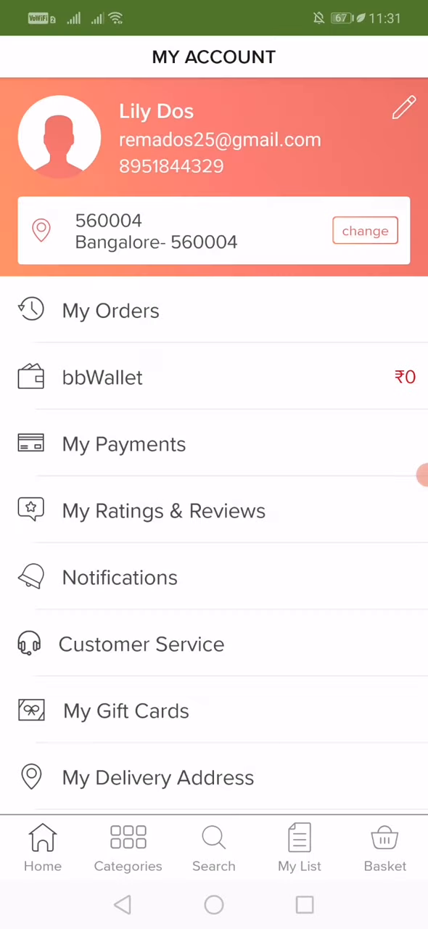
Resubmit the name update, dismiss the limit error again, and return to My Account.
left_click(404, 107)
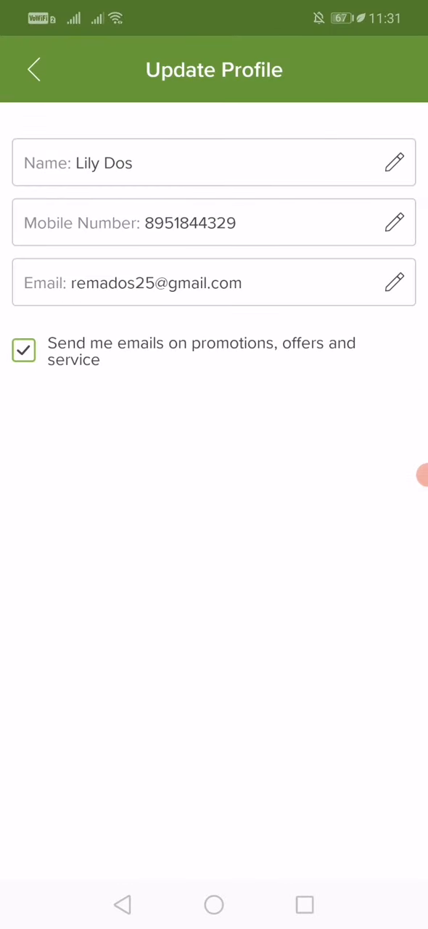
left_click(394, 162)
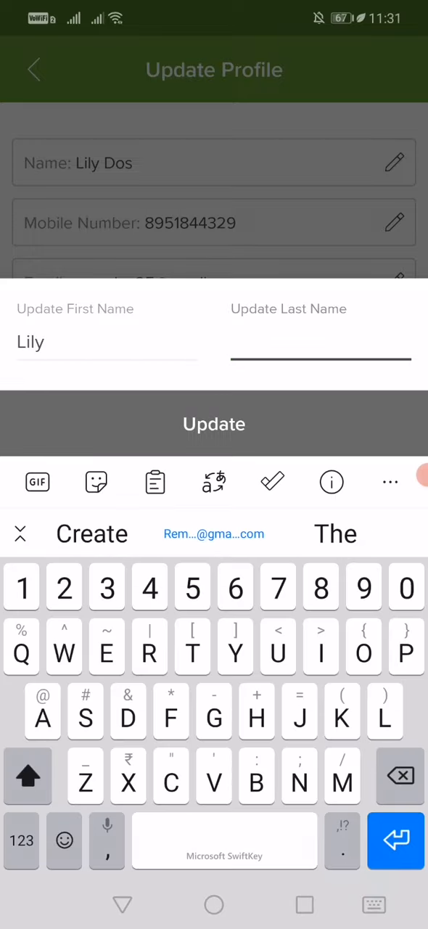
left_click(214, 424)
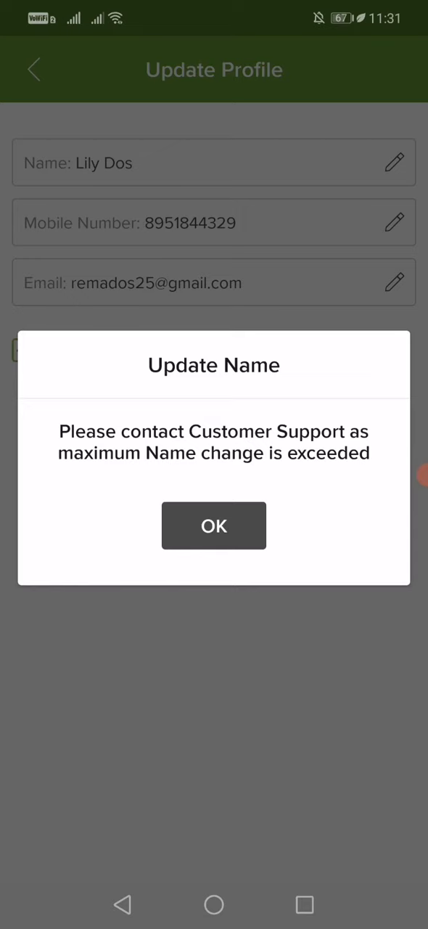
left_click(214, 526)
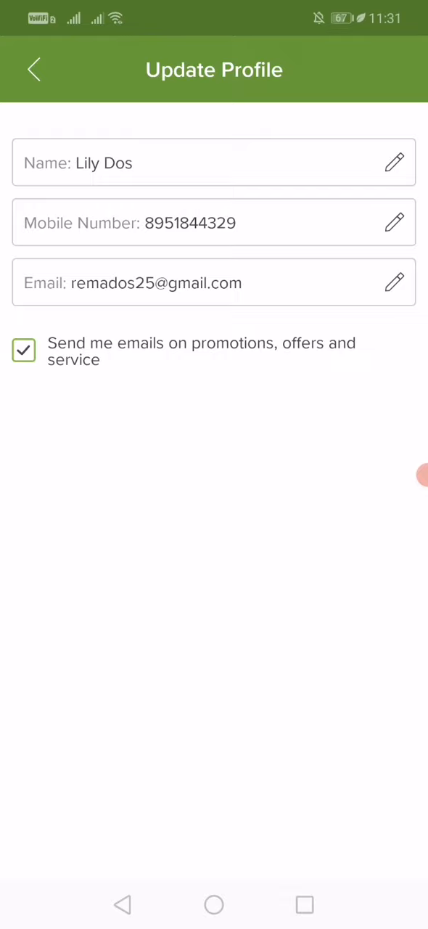
left_click(33, 69)
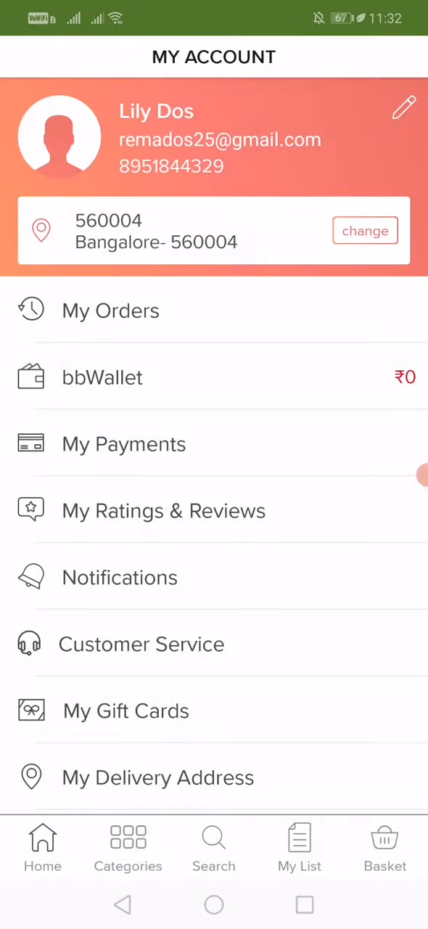